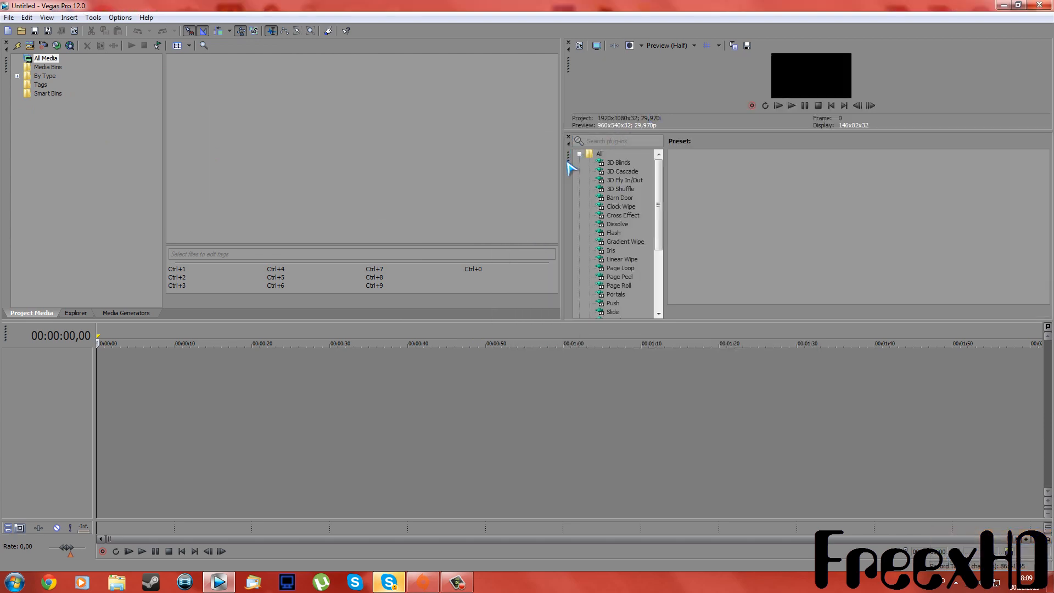
Drag the Transitions window into the bottom-left dock as a tab beside Media Generators
{"action": "left_click", "coordinate": [182, 312]}
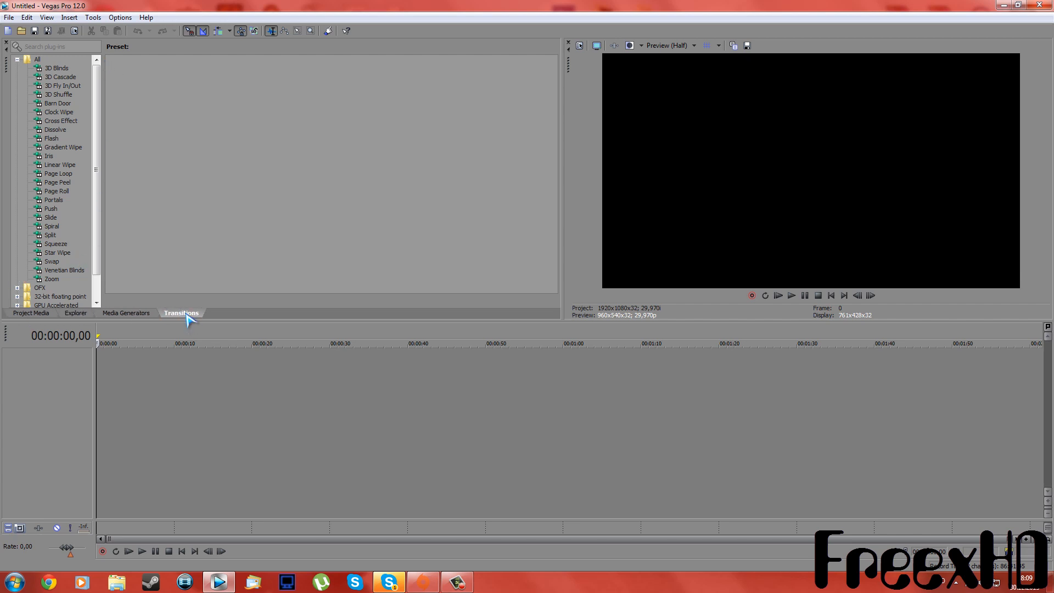